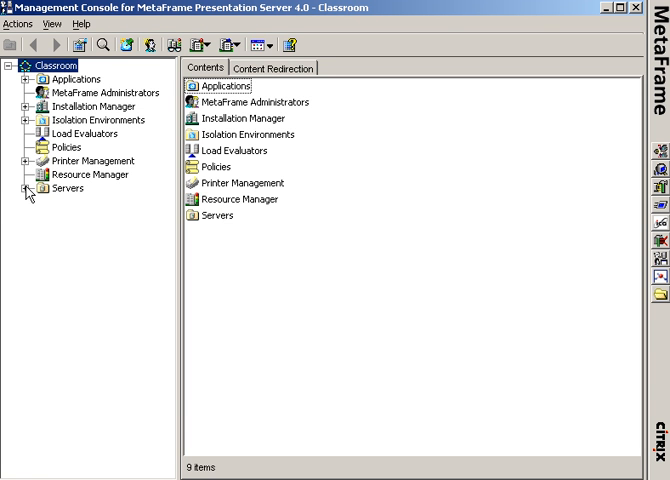
# - Bring up the context menu of the Classroom farm node
pyautogui.rightClick(44, 64)
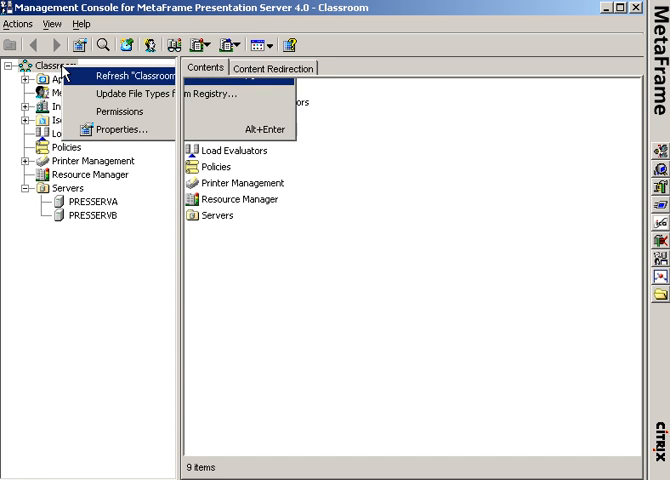
pyautogui.moveTo(120, 128)
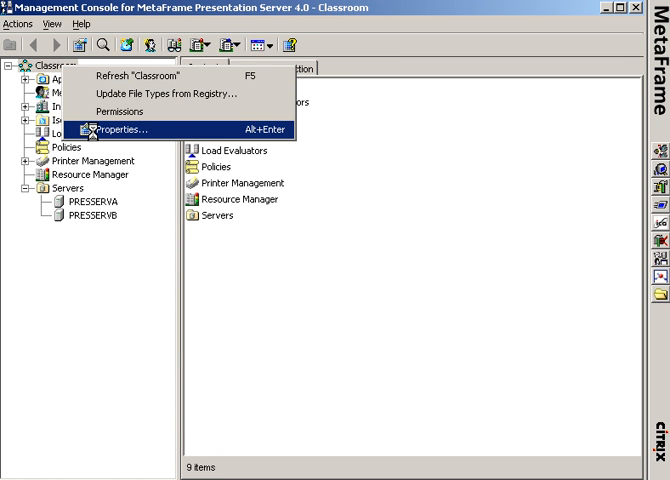
# - Show the farm's Zones page: London on PRESSERVB, NYC(HQ) on PRESSERVA
pyautogui.click(110, 130)
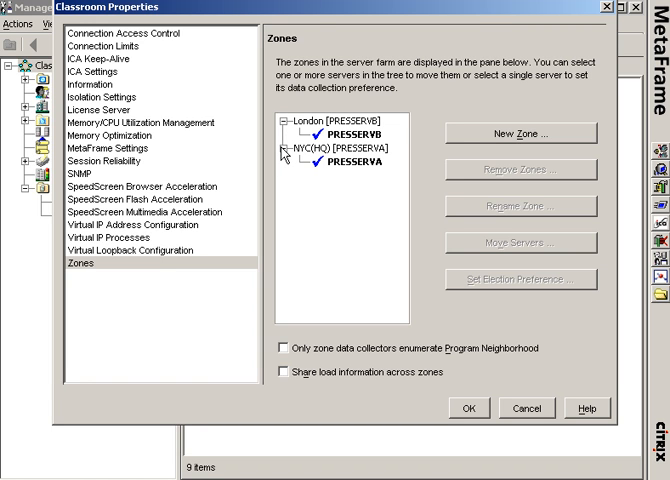
pyautogui.moveTo(336, 164)
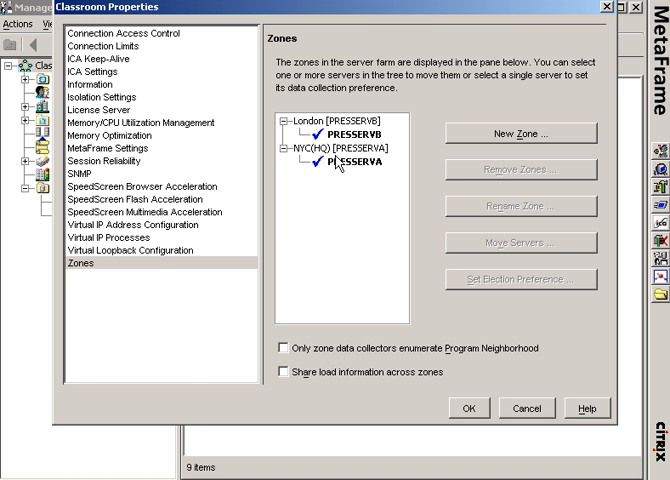
pyautogui.moveTo(350, 168)
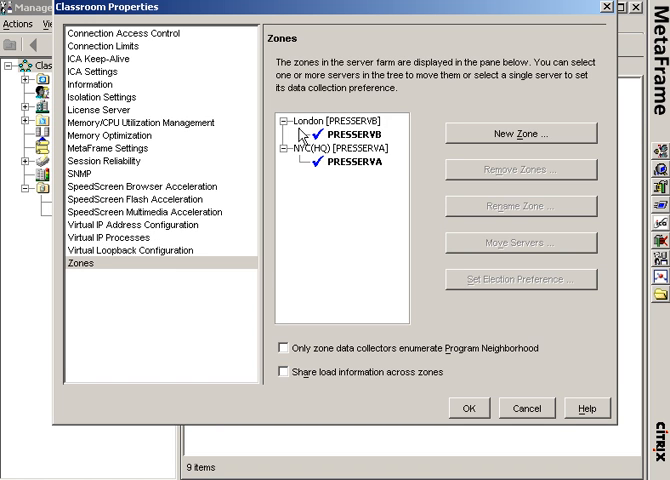
pyautogui.moveTo(304, 156)
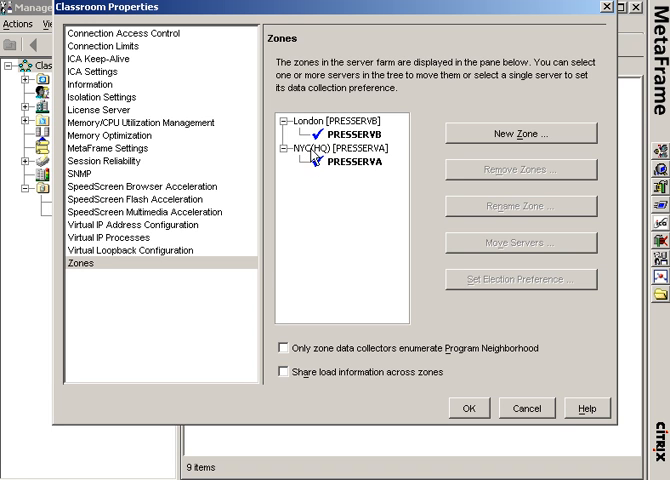
pyautogui.moveTo(316, 172)
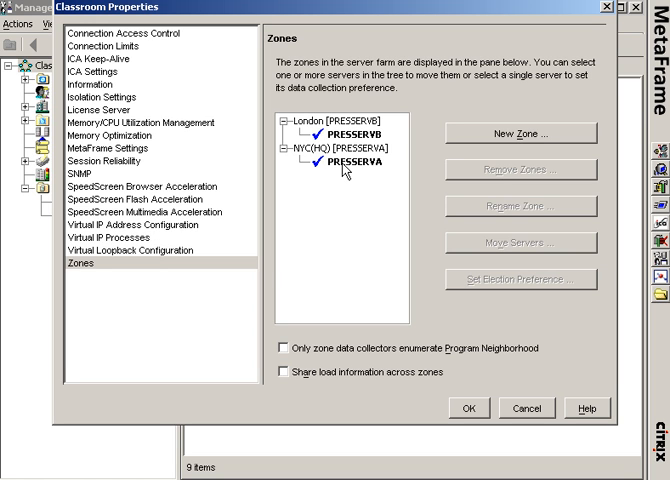
pyautogui.moveTo(344, 172)
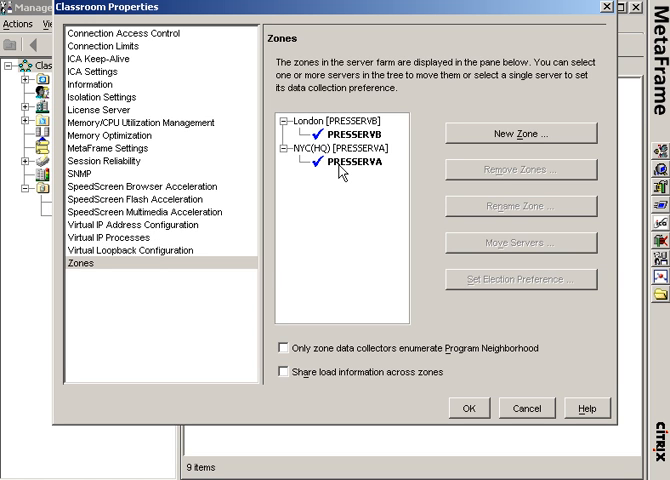
pyautogui.moveTo(310, 166)
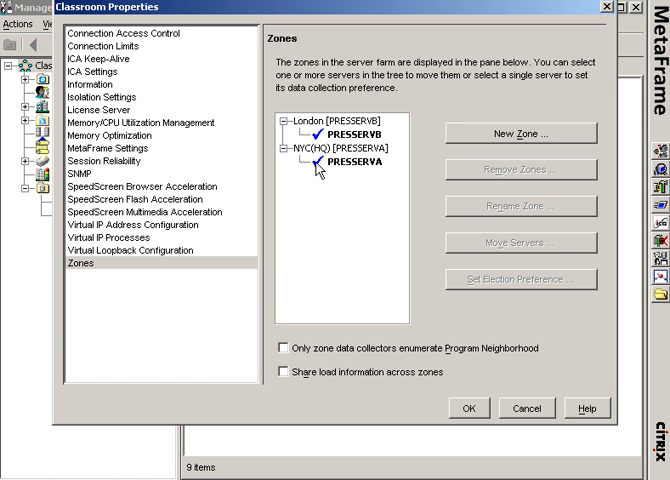
pyautogui.moveTo(372, 160)
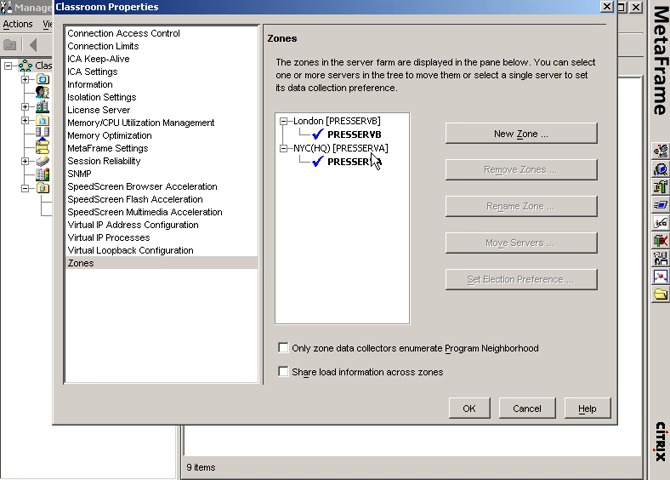
pyautogui.moveTo(374, 160)
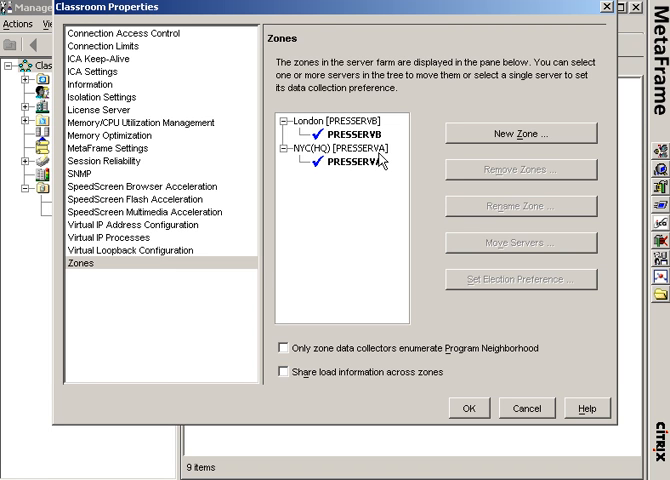
pyautogui.moveTo(382, 160)
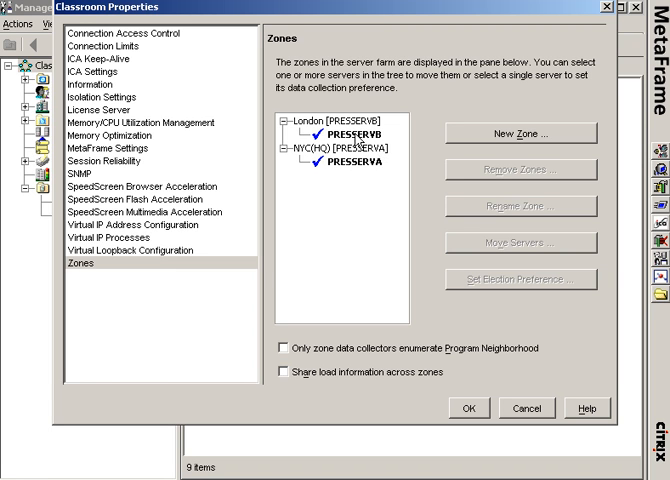
pyautogui.moveTo(336, 170)
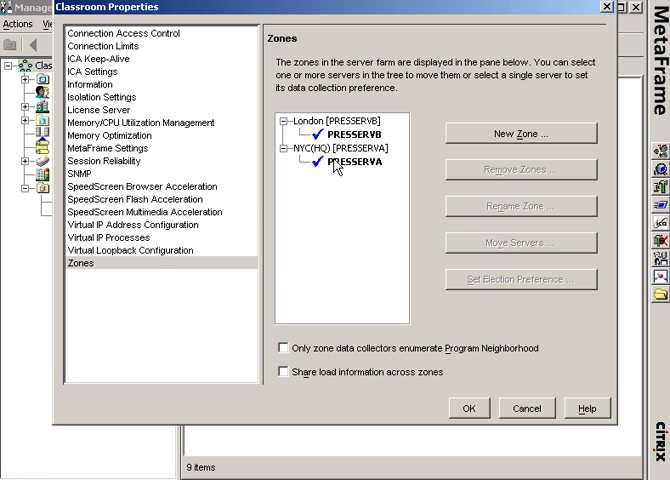
pyautogui.moveTo(304, 388)
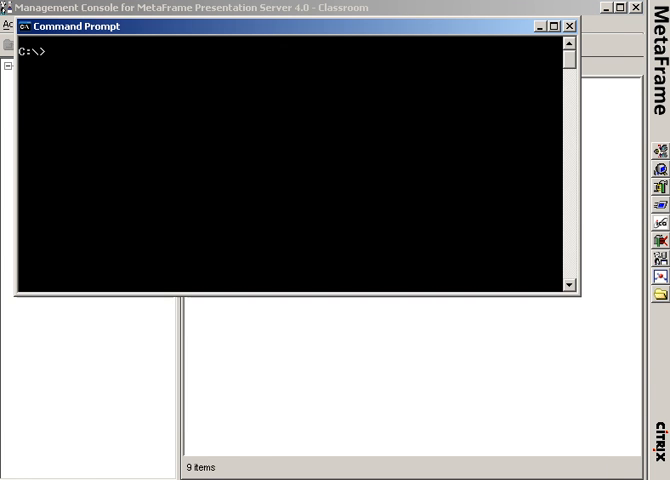
# - Run qfarm and qfarm /zone to list the servers and the London and NYC(HQ) zones
pyautogui.write('qfarm')
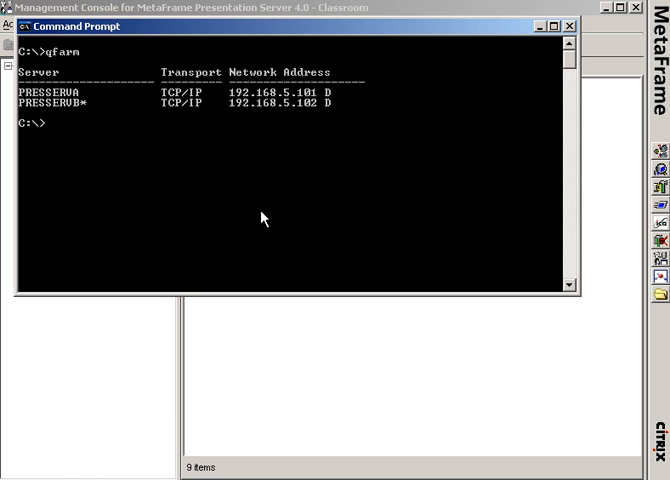
pyautogui.write('qfarm /zone')
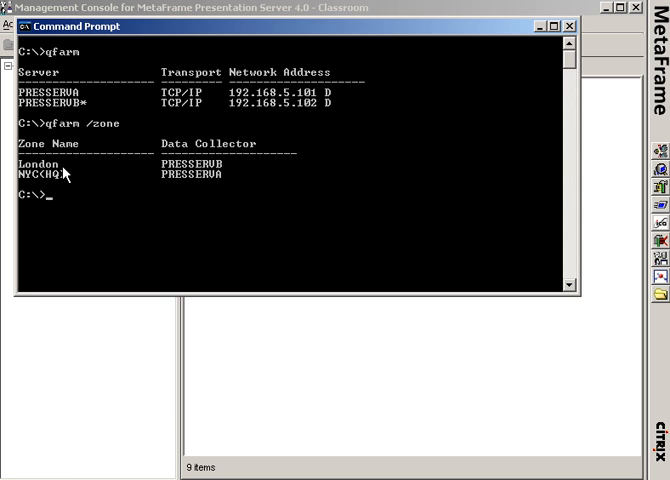
pyautogui.moveTo(388, 88)
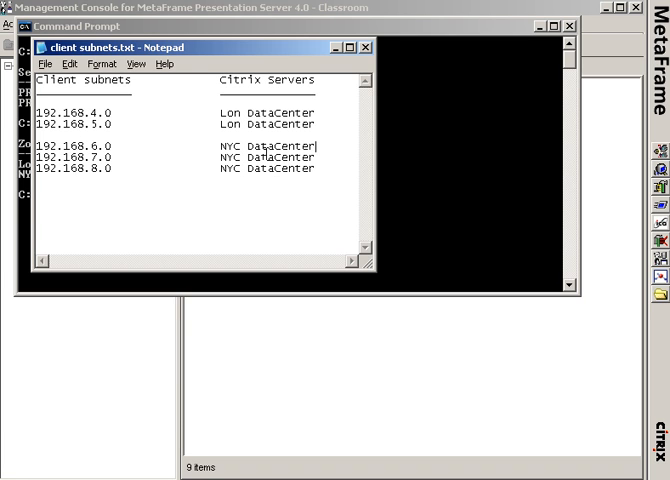
pyautogui.moveTo(268, 176)
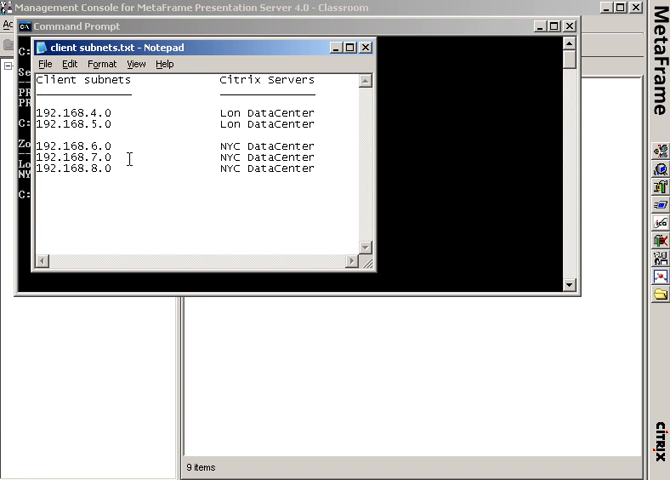
pyautogui.moveTo(326, 86)
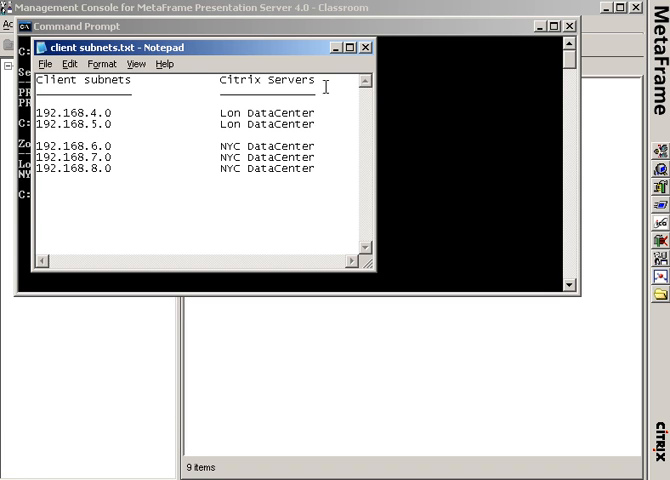
pyautogui.moveTo(336, 48)
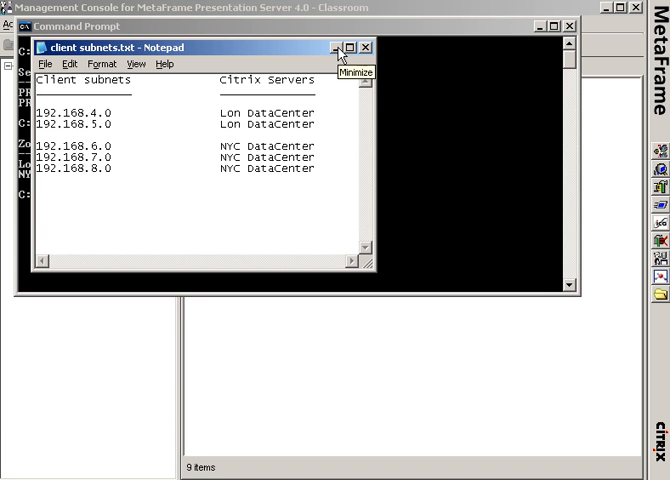
# - Hide the subnet notes, show the Policies list and bring up its actions
pyautogui.click(336, 46)
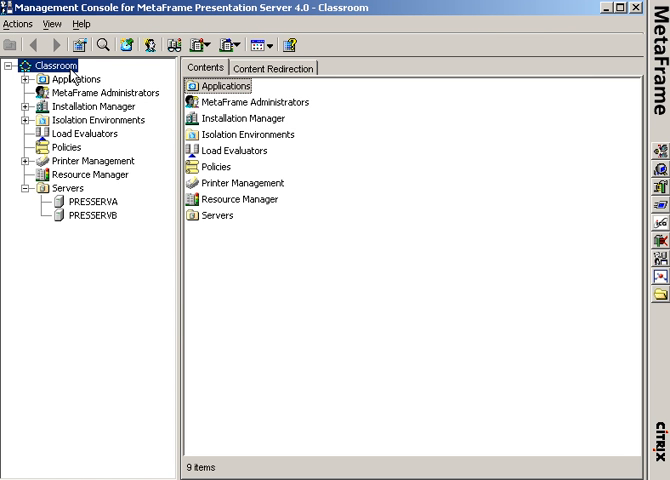
pyautogui.moveTo(96, 204)
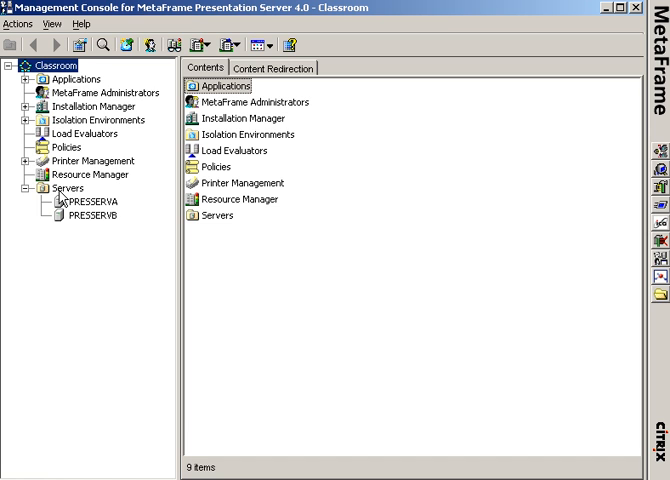
pyautogui.click(64, 148)
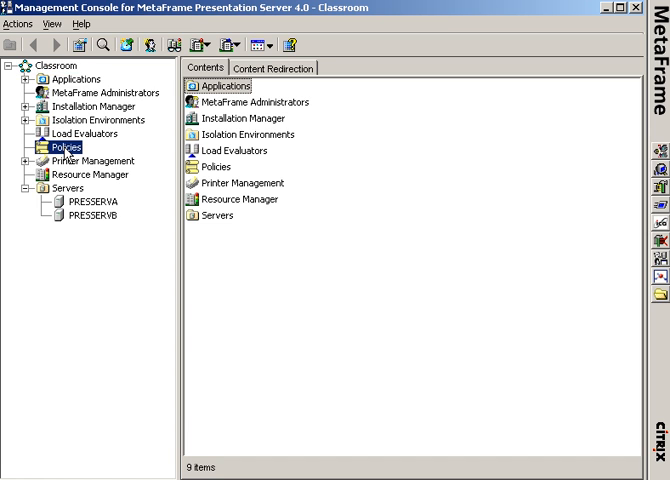
pyautogui.rightClick(56, 158)
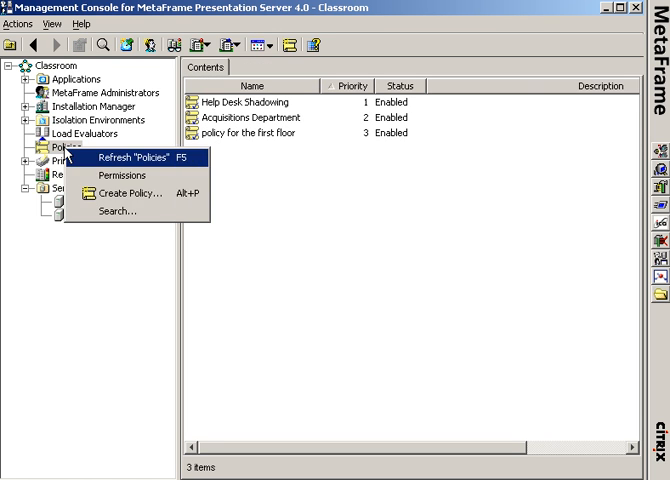
# - Create a new policy named 'NYC clients zone preference failover policy'
pyautogui.click(120, 192)
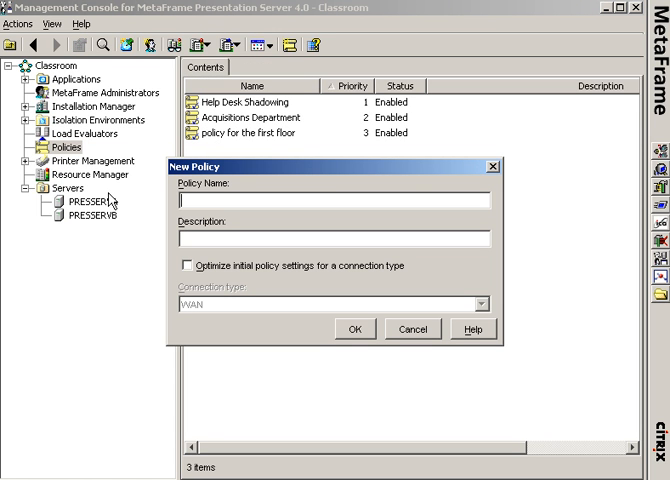
pyautogui.write('NYC')
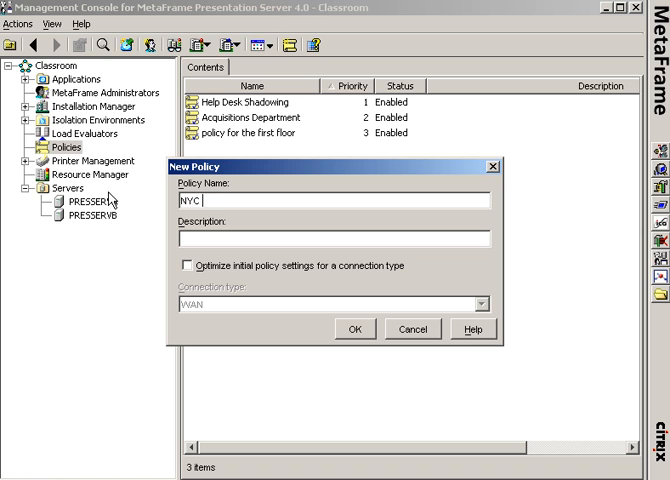
pyautogui.write('clients')
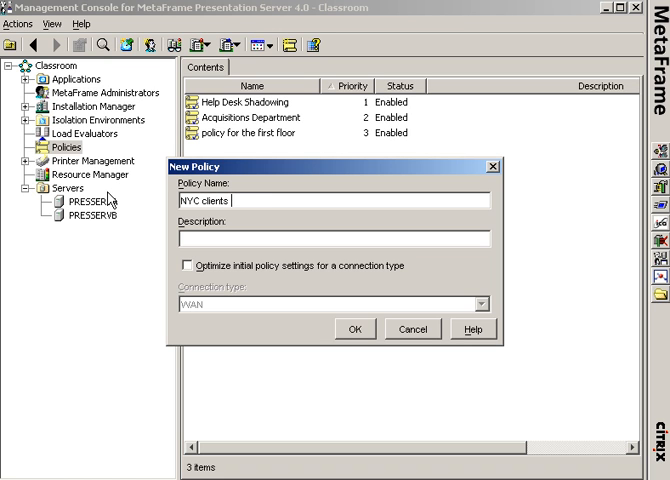
pyautogui.write('zone preference failover')
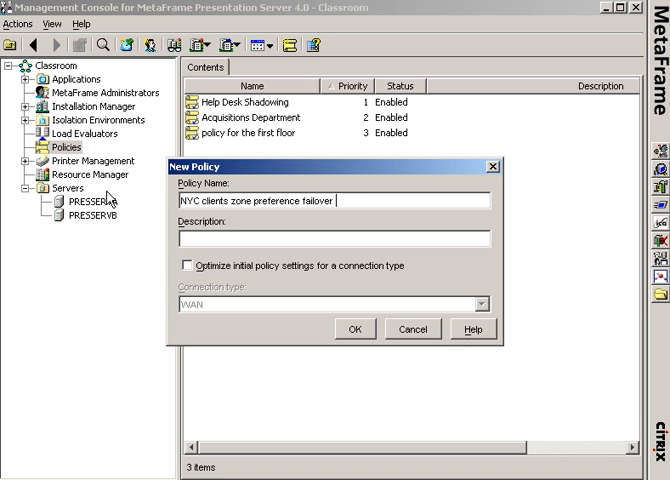
pyautogui.write('policy')
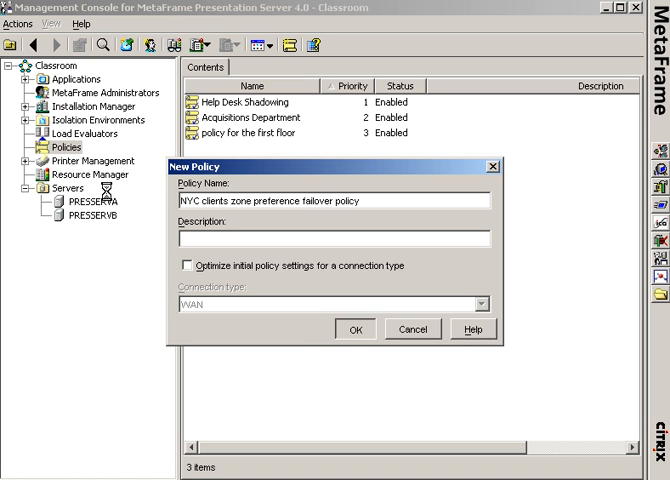
pyautogui.click(354, 328)
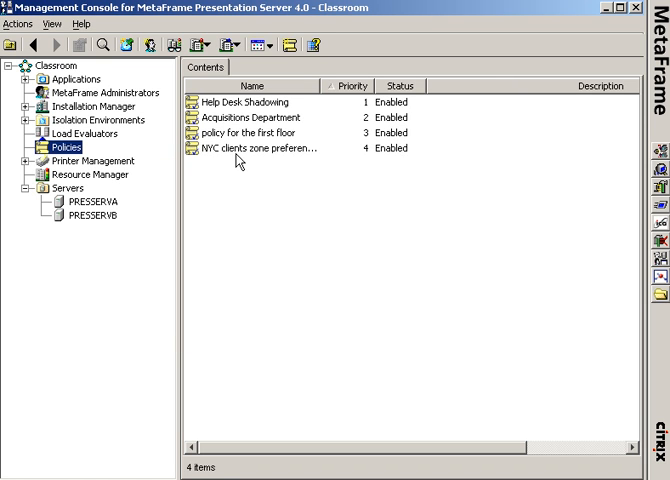
# - Bring up the properties of the NYC clients zone preference failover policy
pyautogui.rightClick(240, 148)
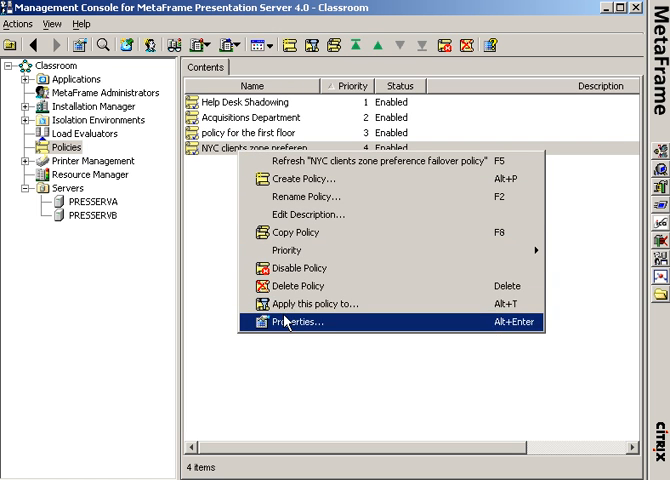
pyautogui.click(290, 324)
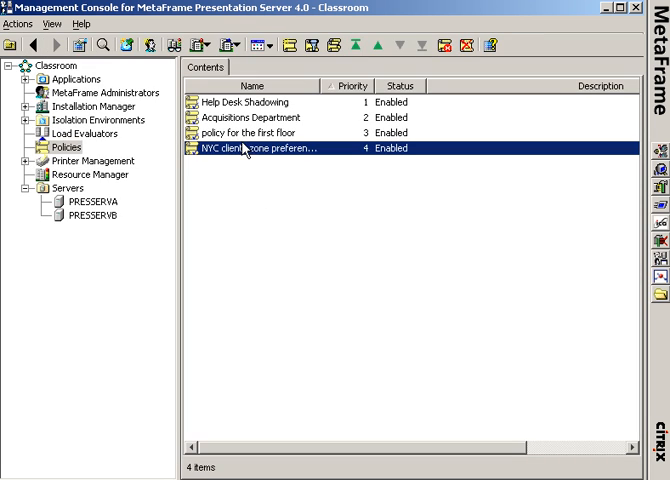
pyautogui.rightClick(250, 148)
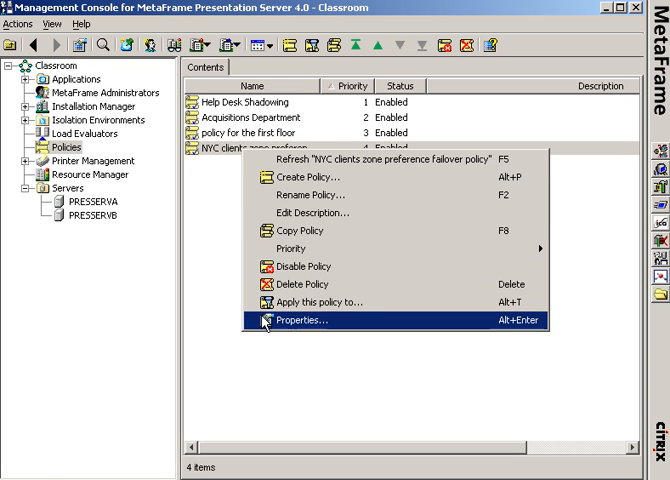
pyautogui.click(310, 320)
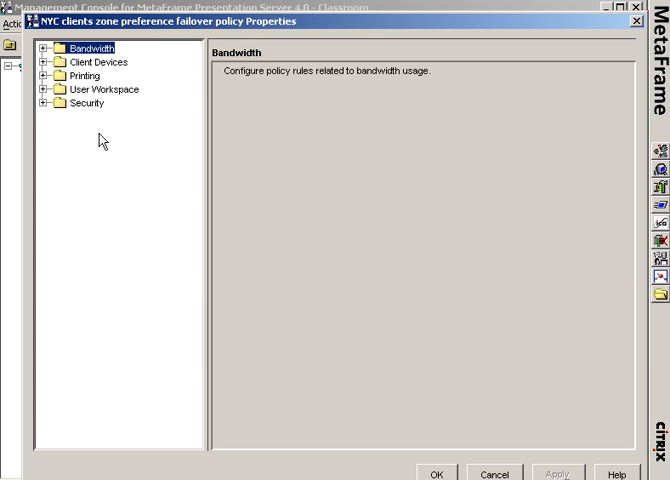
# - Enable zone preference and failover with NYCHQ primary and London as Backup Group 1
pyautogui.click(38, 88)
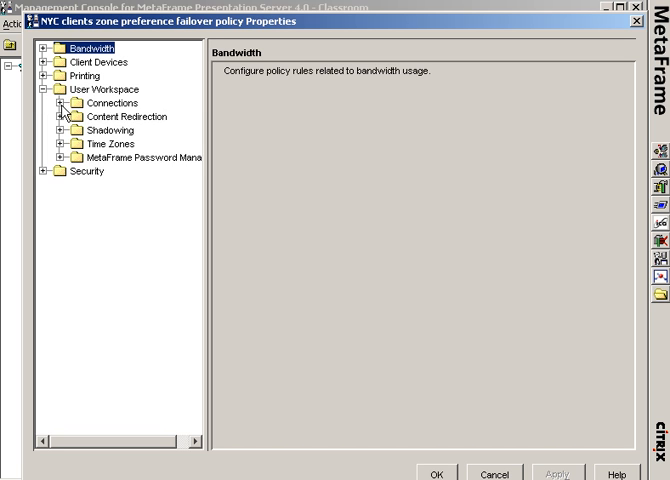
pyautogui.click(120, 130)
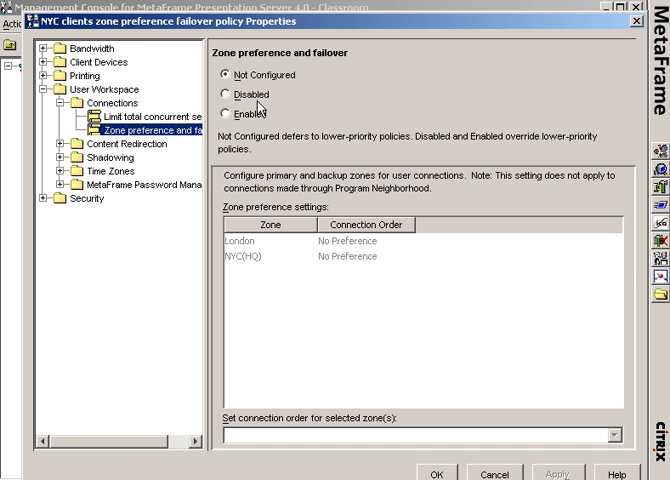
pyautogui.click(230, 114)
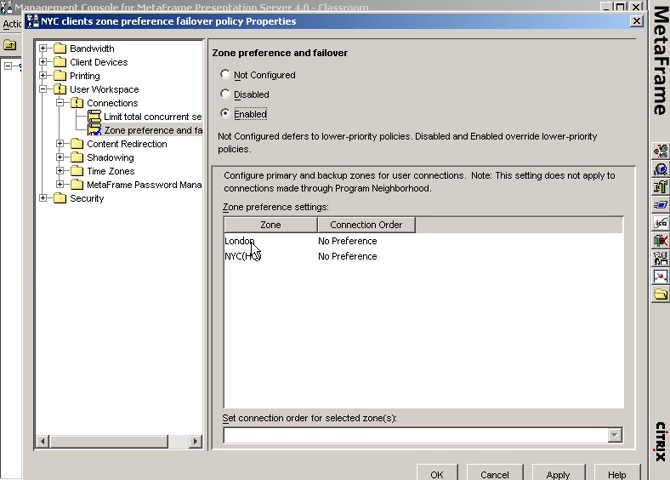
pyautogui.moveTo(252, 262)
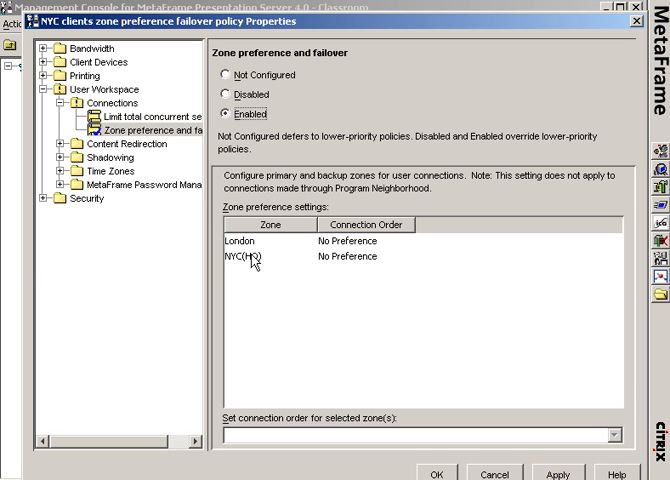
pyautogui.click(240, 256)
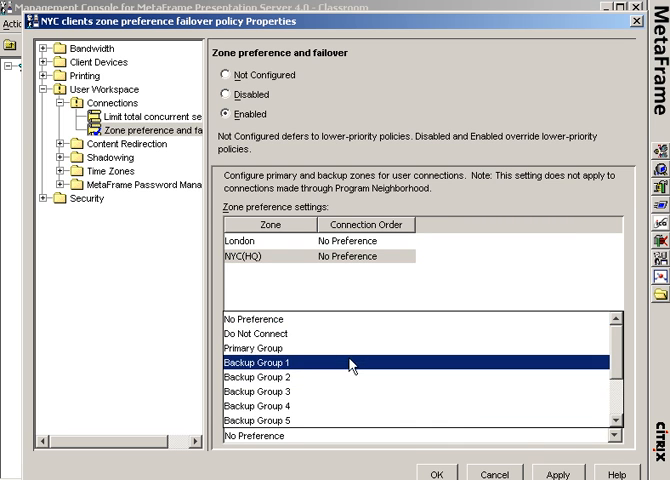
pyautogui.click(260, 348)
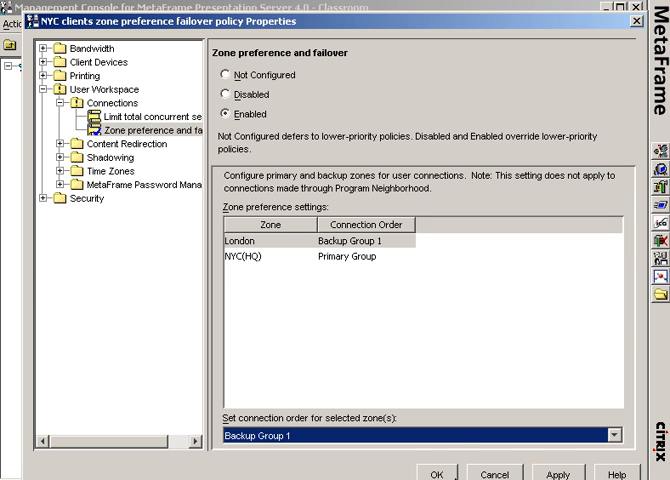
pyautogui.click(500, 472)
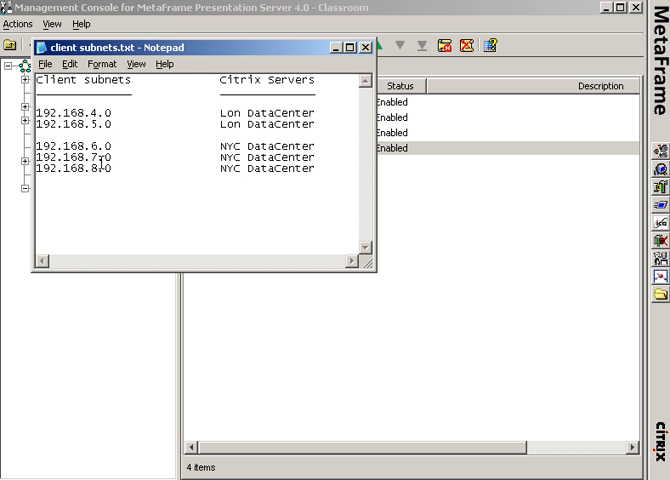
# - Return from the client subnets notes to the policy list
pyautogui.click(364, 46)
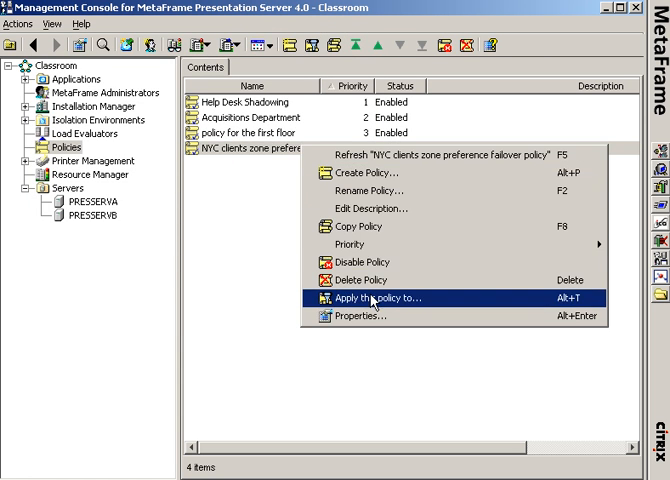
# - Filter the NYC policy by client IP and add the range 192.168.6.1–192.168.6.254
pyautogui.click(364, 298)
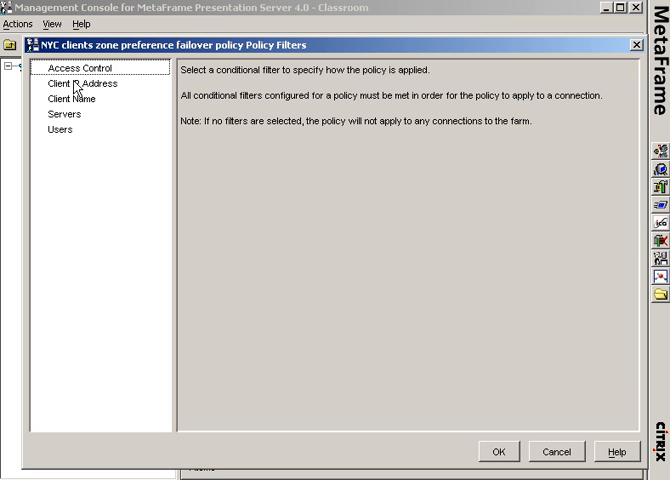
pyautogui.click(80, 84)
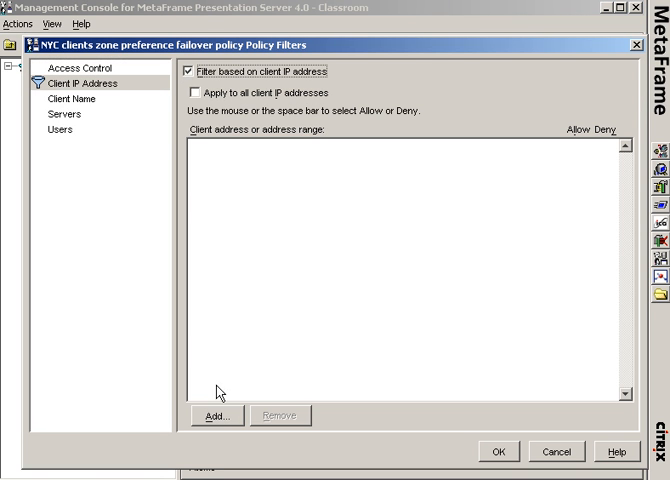
pyautogui.click(200, 416)
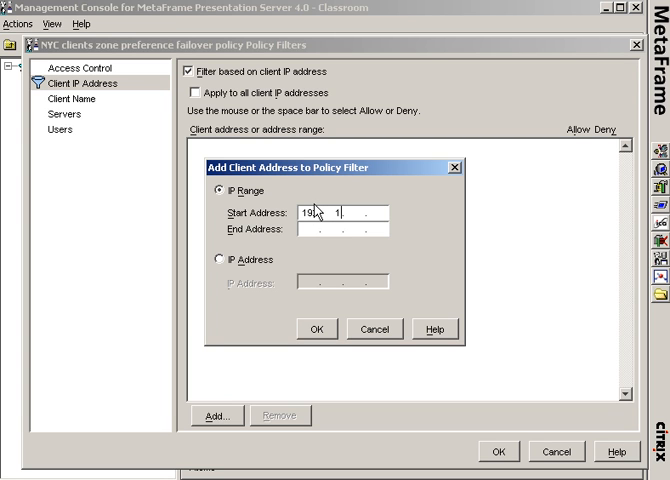
pyautogui.write('168.6')
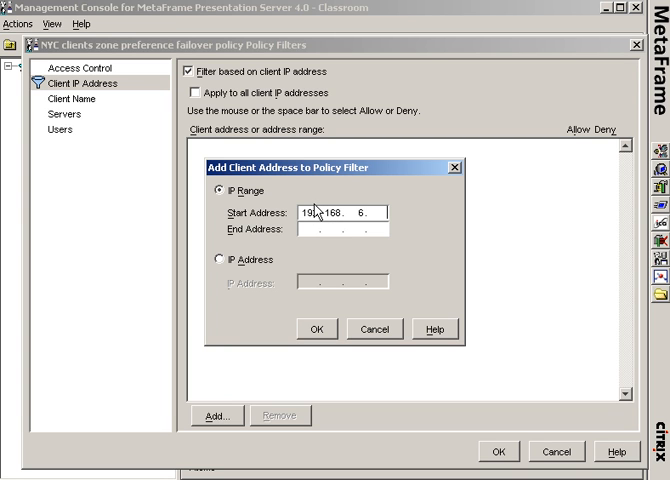
pyautogui.write('19')
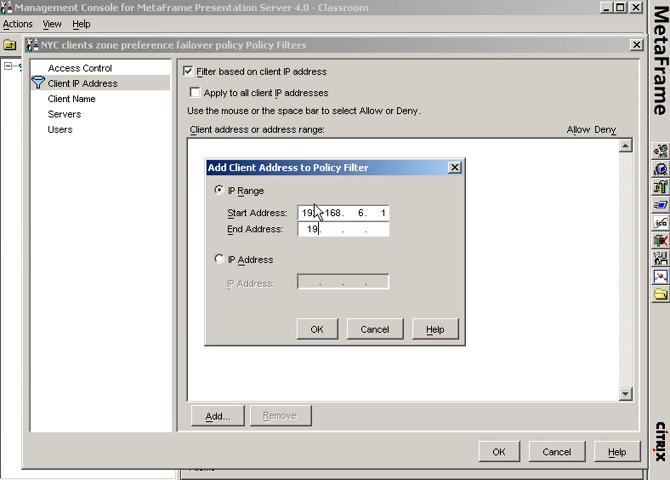
pyautogui.write('192.168.6.25')
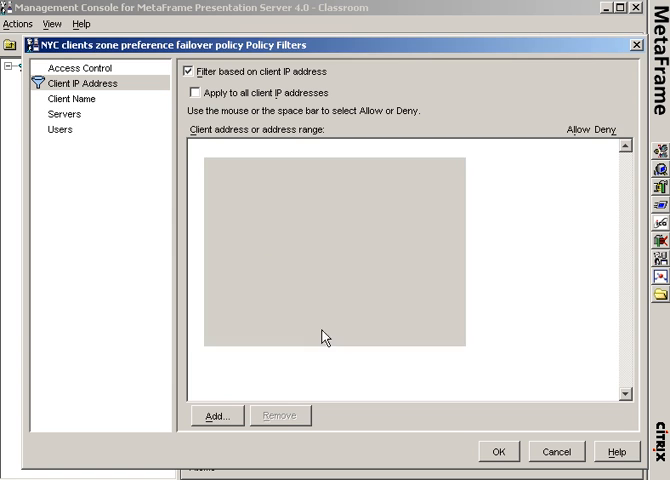
# - Add the 192.168.7.1–7.254 range and enter a 192.168.8.x range
pyautogui.click(204, 416)
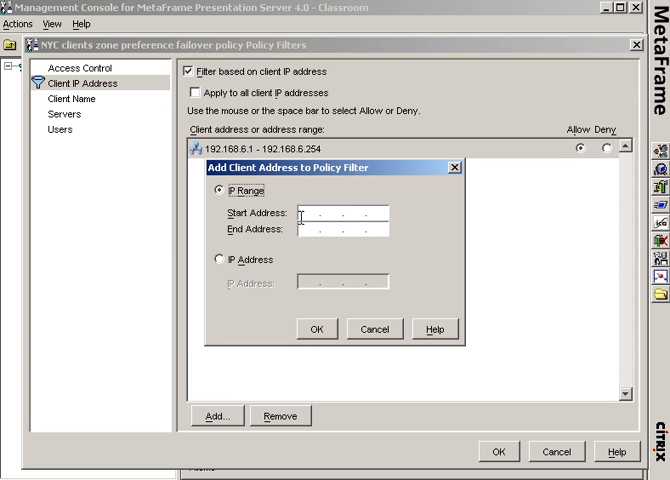
pyautogui.write('192.168.7.')
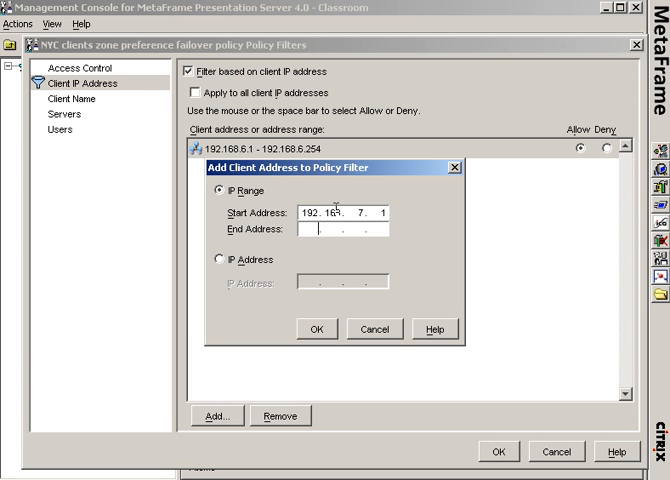
pyautogui.write('192.168. .')
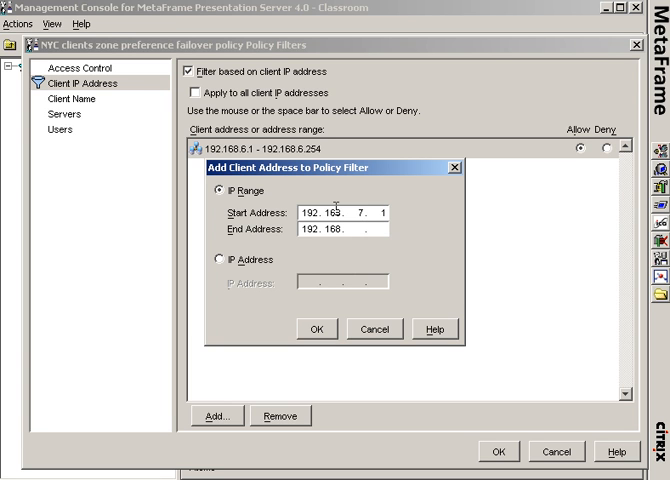
pyautogui.write('7')
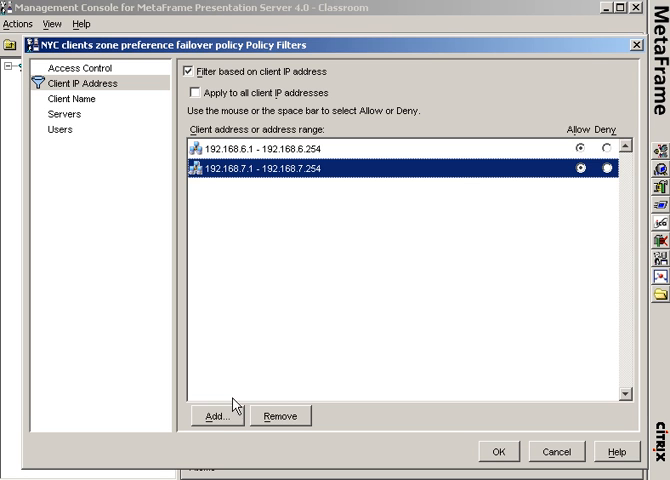
pyautogui.click(220, 416)
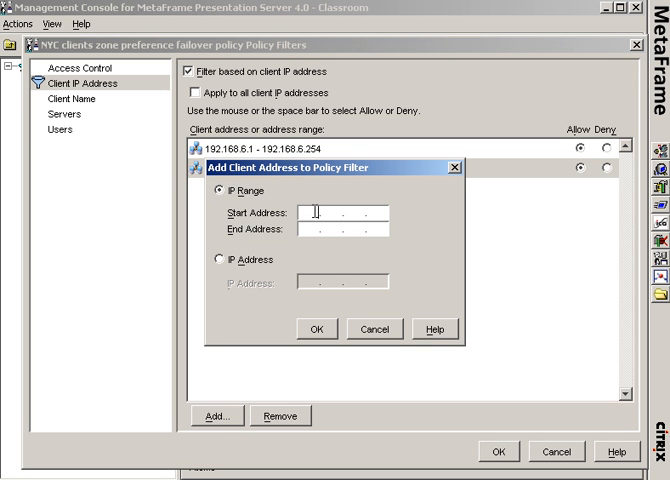
pyautogui.write('192. . .')
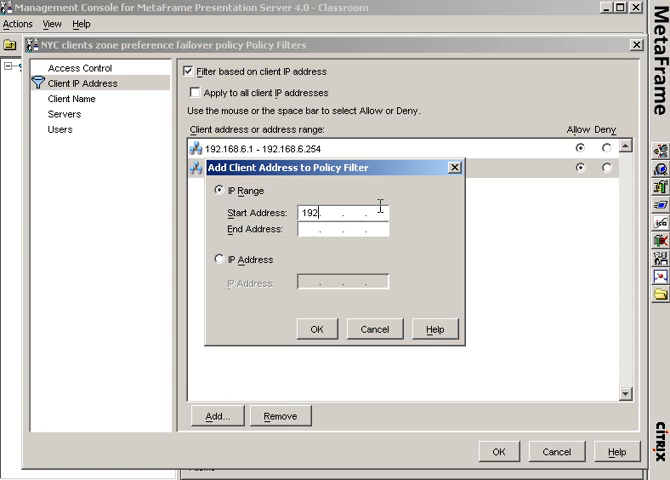
pyautogui.write('168')
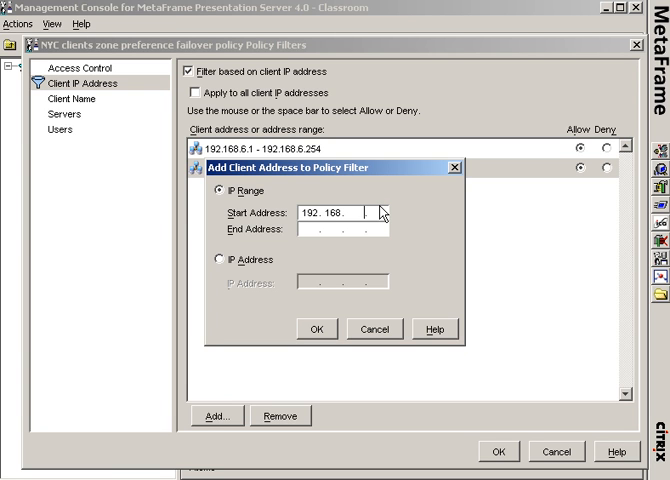
pyautogui.write('8')
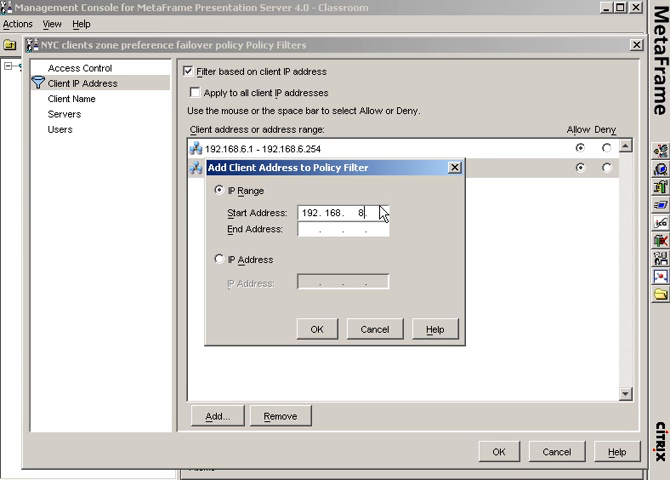
pyautogui.write('192. . .')
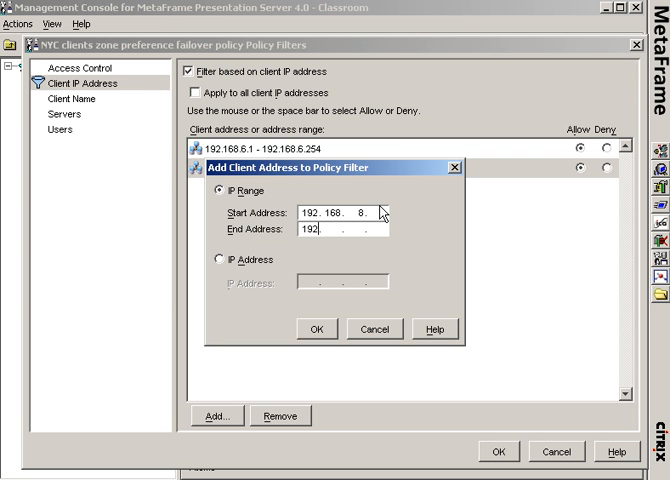
pyautogui.write('168')
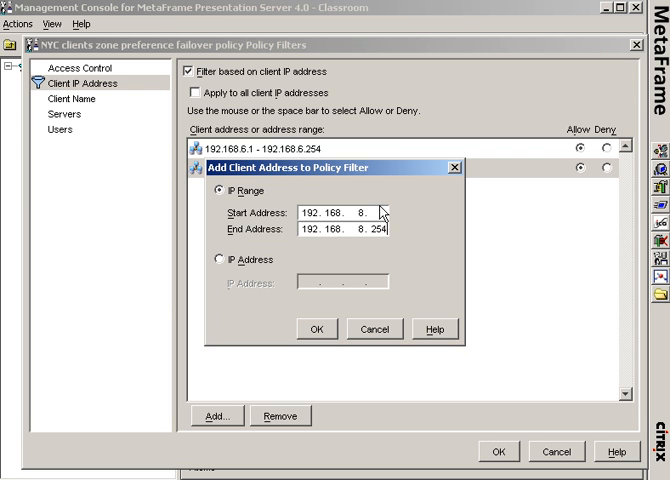
# - Confirm the 192.168.8.x range, check the London subnets in Notepad, then hide it
pyautogui.click(318, 328)
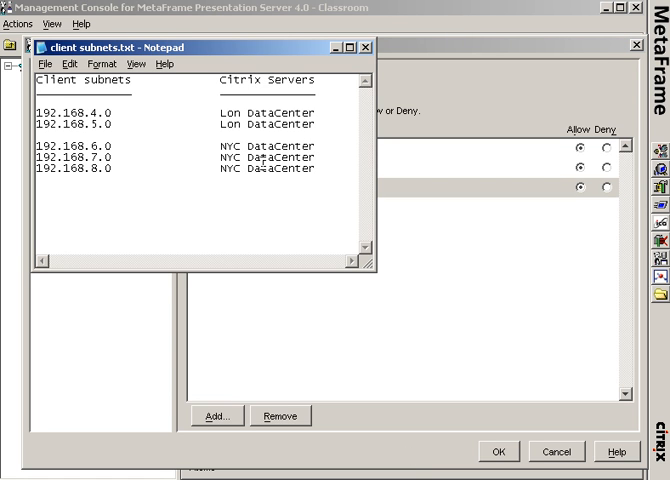
pyautogui.click(318, 144)
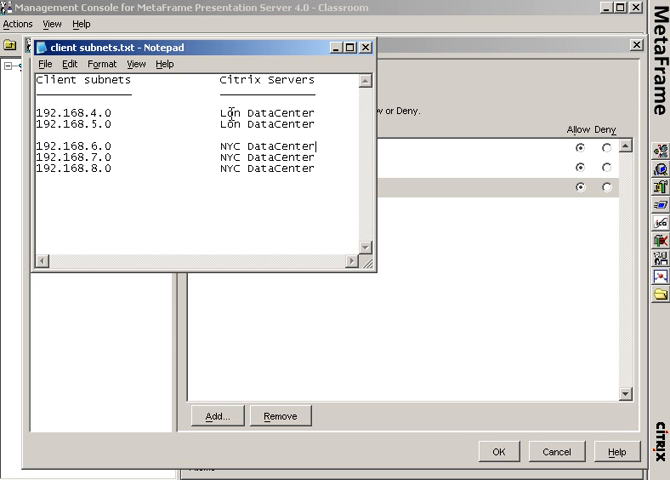
pyautogui.moveTo(336, 56)
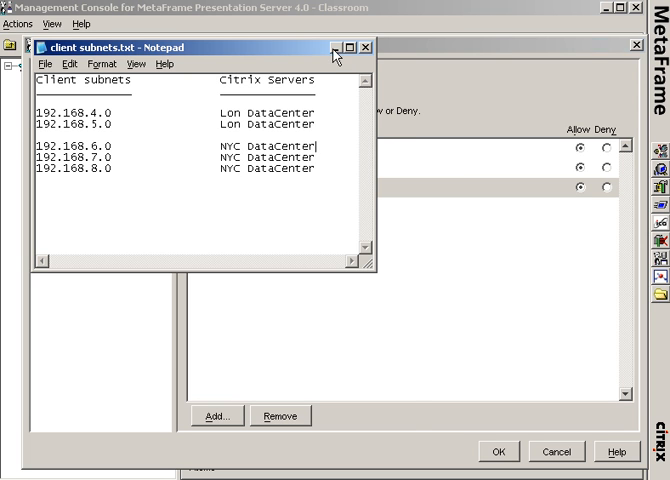
pyautogui.click(374, 48)
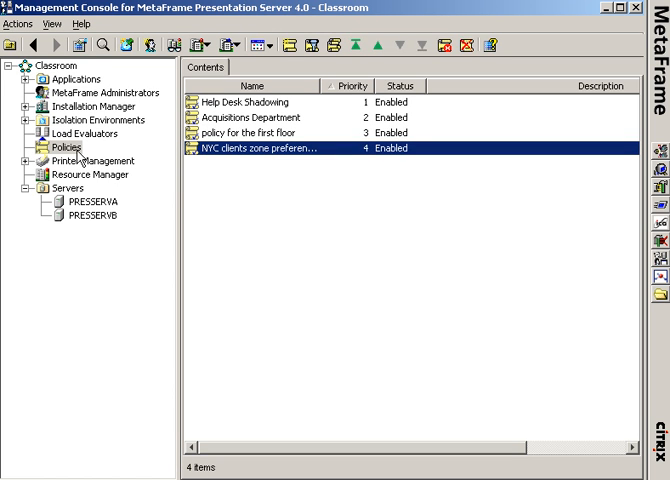
# - Create a policy named 'London clients zone preference failover policy' so it appears as the fifth policy
pyautogui.click(66, 146)
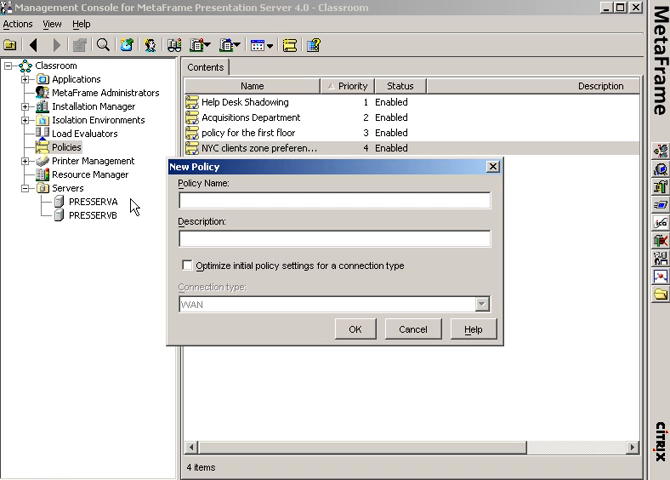
pyautogui.write('Londone')
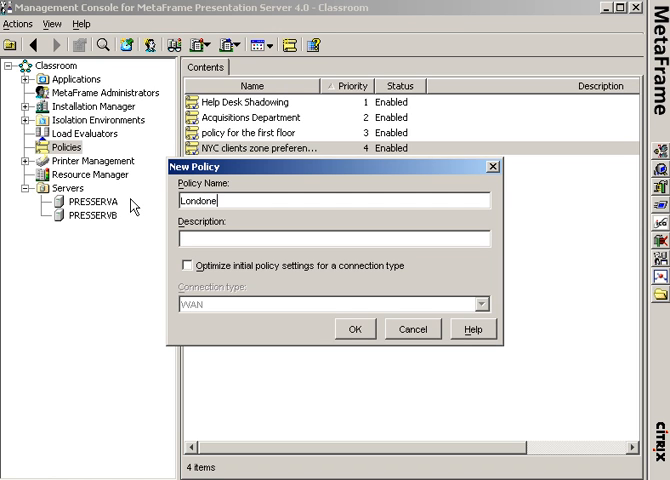
pyautogui.press('Backspace')
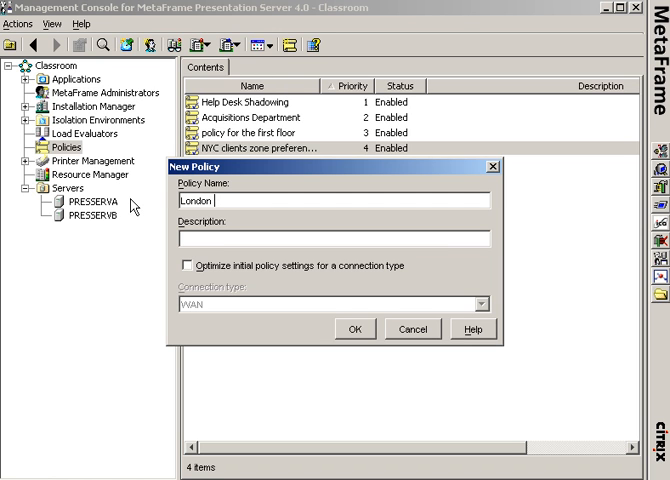
pyautogui.write('clients')
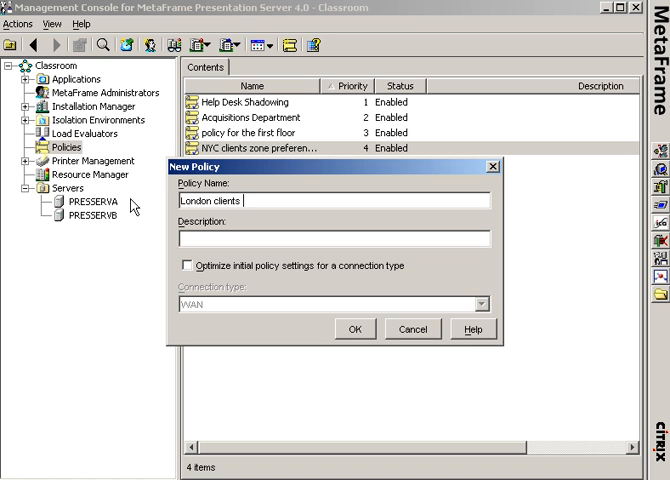
pyautogui.write('zone pre')
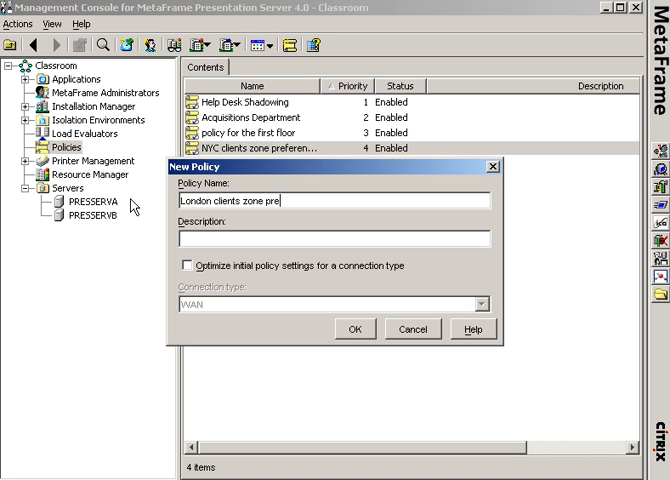
pyautogui.write('ference failover policy')
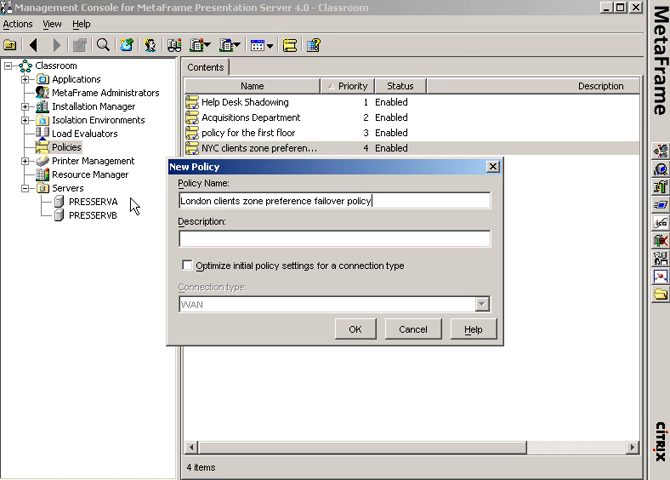
pyautogui.click(354, 328)
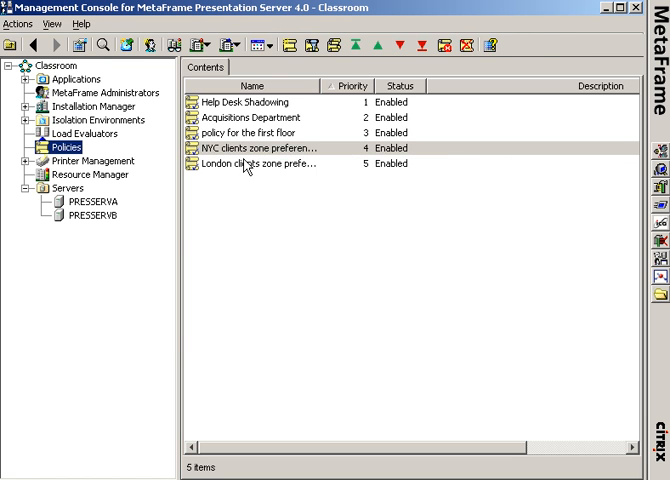
# - In the London policy's Connections settings, enable zone preference and failover with London as Primary Group
pyautogui.rightClick(240, 164)
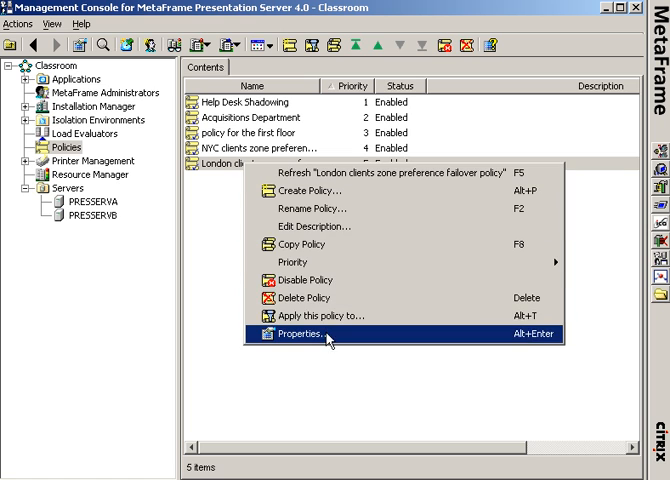
pyautogui.click(302, 332)
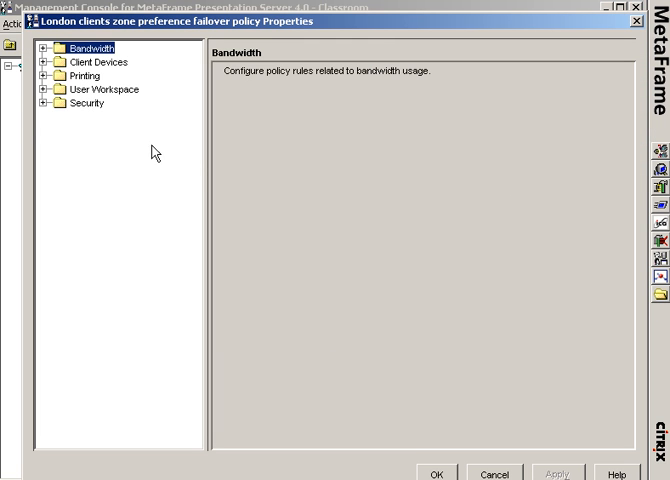
pyautogui.click(40, 88)
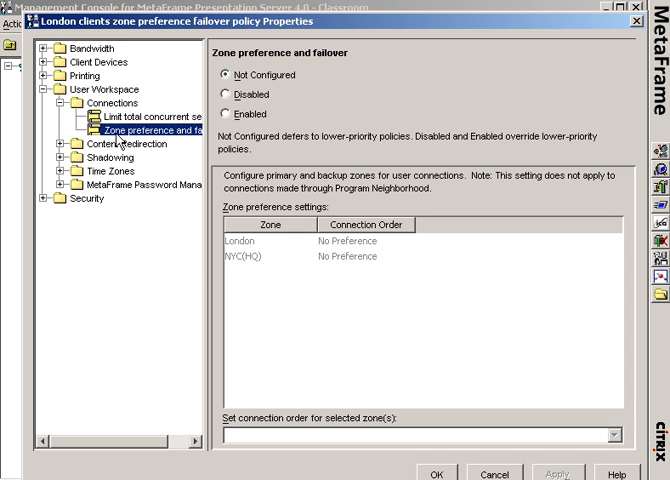
pyautogui.click(228, 114)
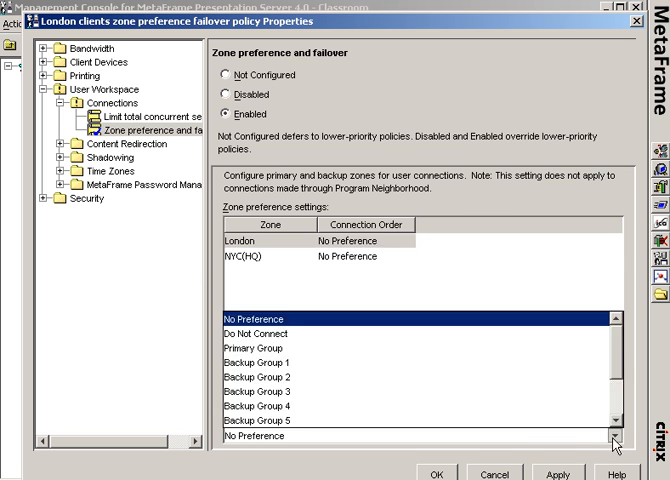
pyautogui.click(256, 348)
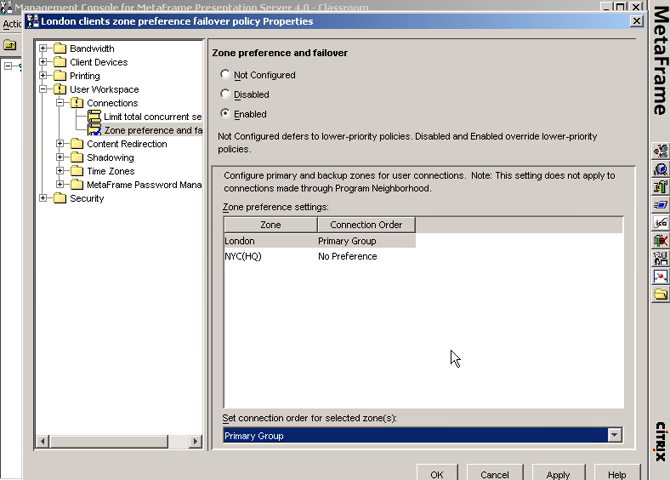
pyautogui.moveTo(288, 258)
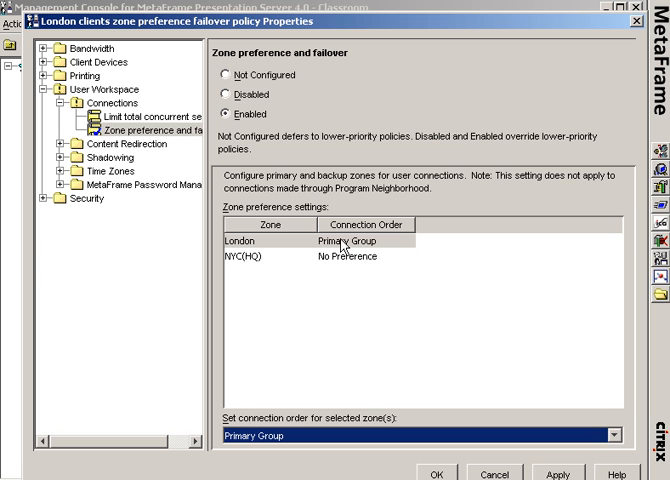
pyautogui.moveTo(374, 256)
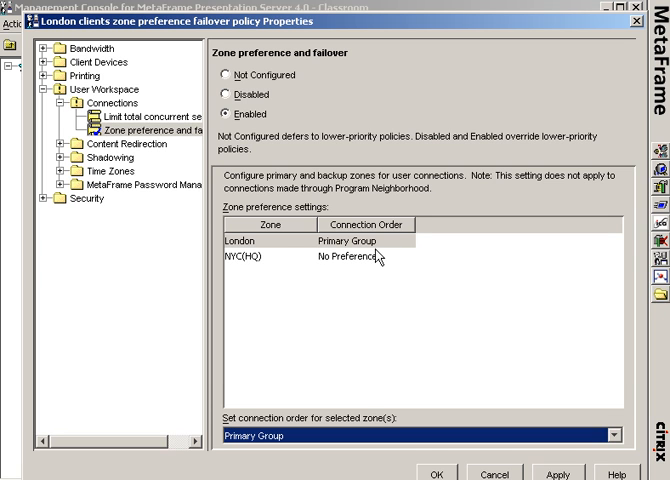
pyautogui.moveTo(292, 250)
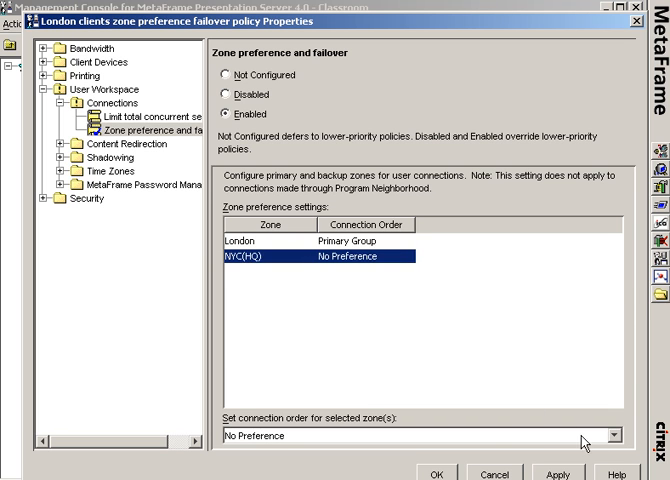
pyautogui.click(612, 436)
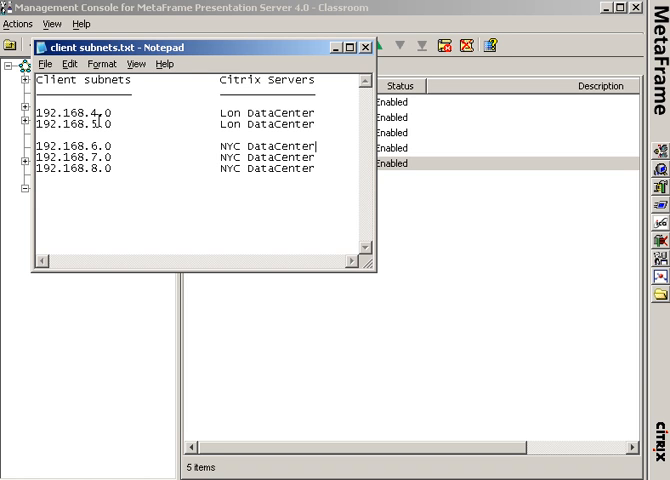
pyautogui.moveTo(218, 86)
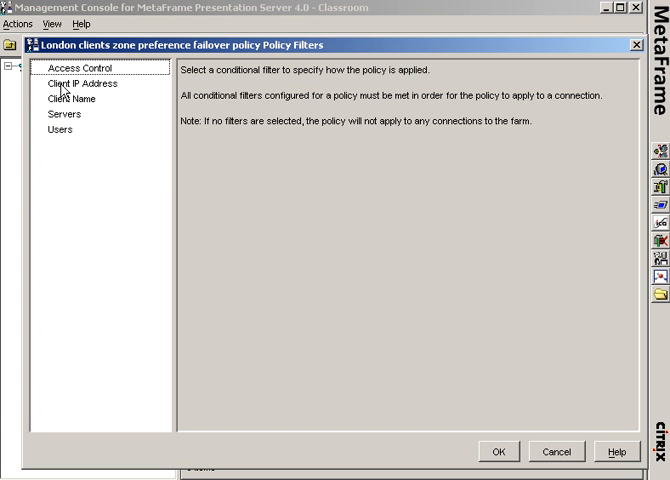
# - Filter the London policy by client IP, adding ranges 192.168.4.1–254 and 192.168.5.1–254
pyautogui.click(76, 84)
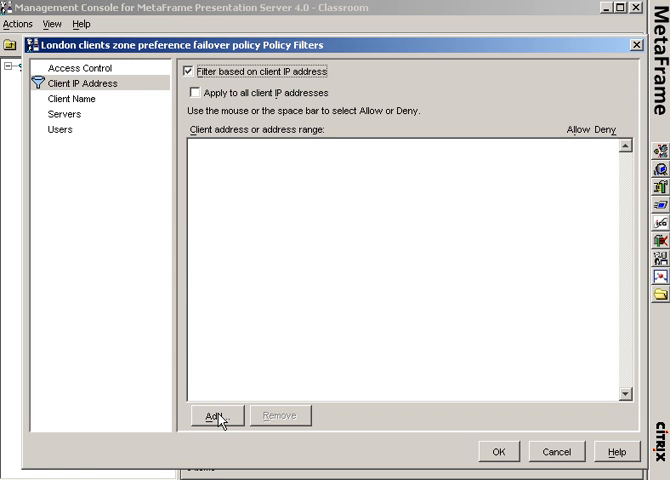
pyautogui.click(210, 416)
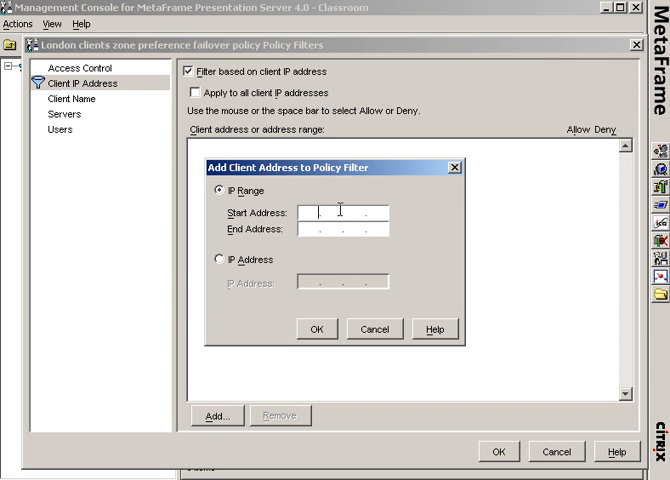
pyautogui.write('192.168.4')
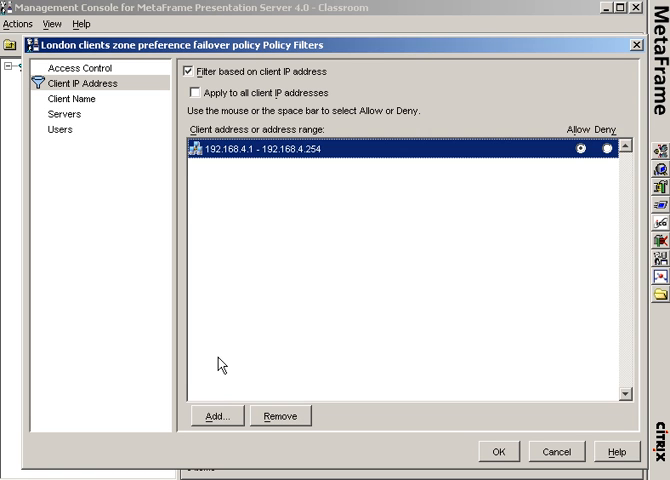
pyautogui.click(200, 416)
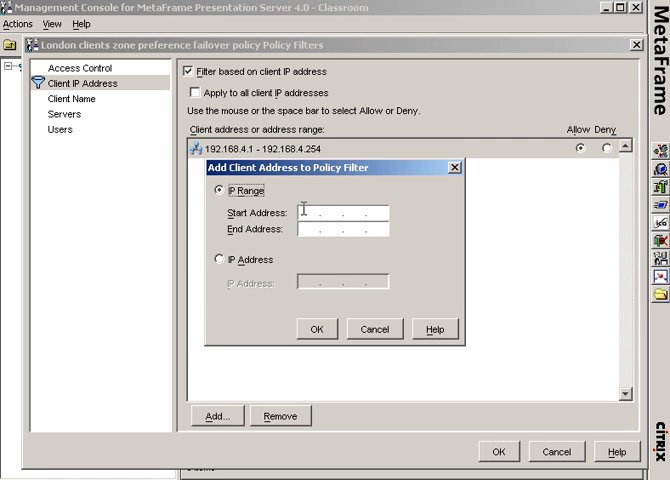
pyautogui.write('192.168. 5.')
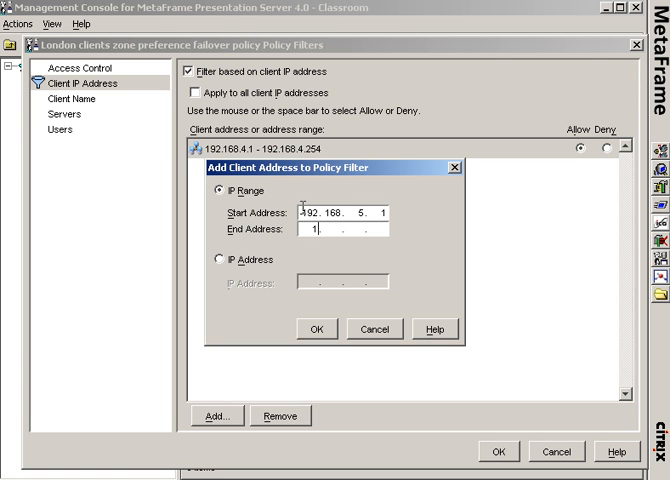
pyautogui.write('192.168.5.2')
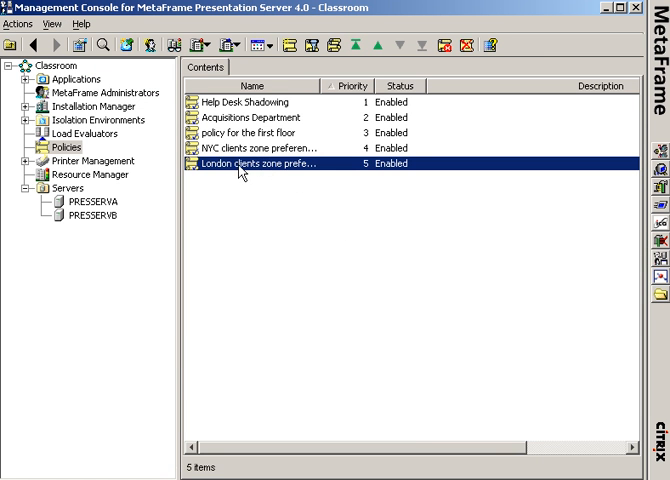
pyautogui.moveTo(238, 160)
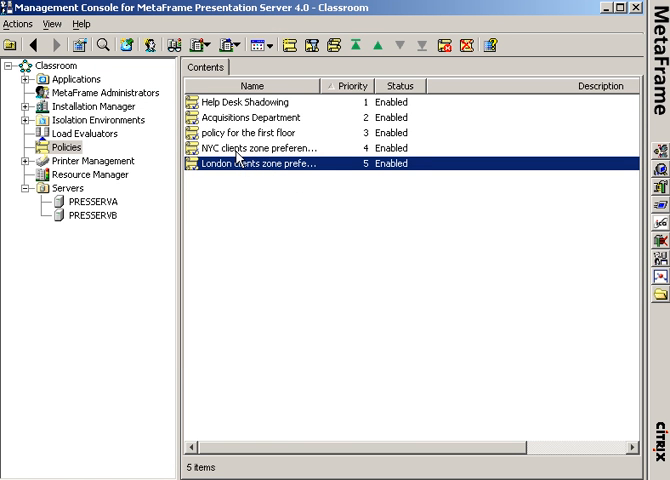